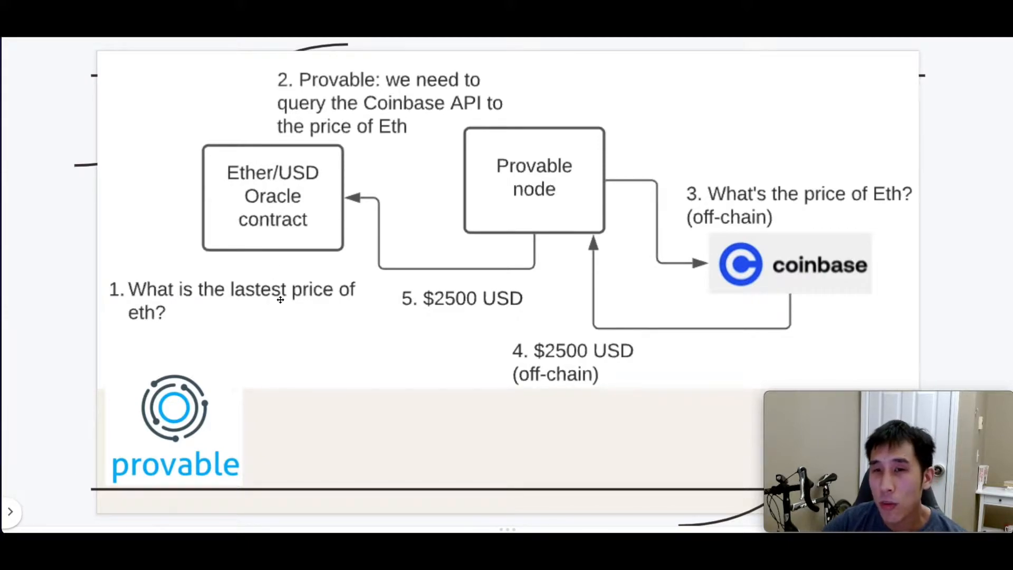
{"action": "mouse_move", "coordinate": [287, 251]}
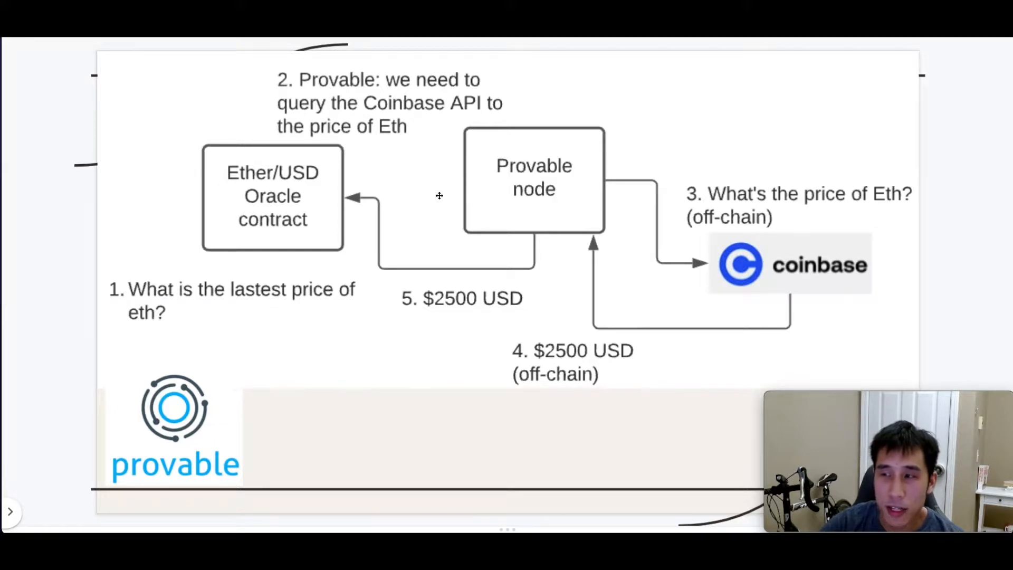
{"action": "mouse_move", "coordinate": [607, 238]}
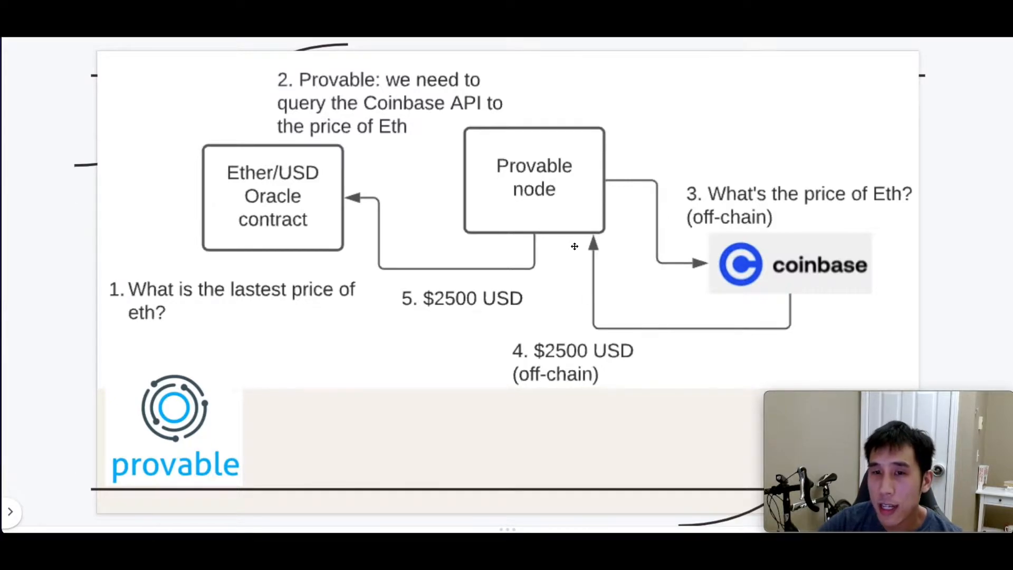
{"action": "mouse_move", "coordinate": [237, 206]}
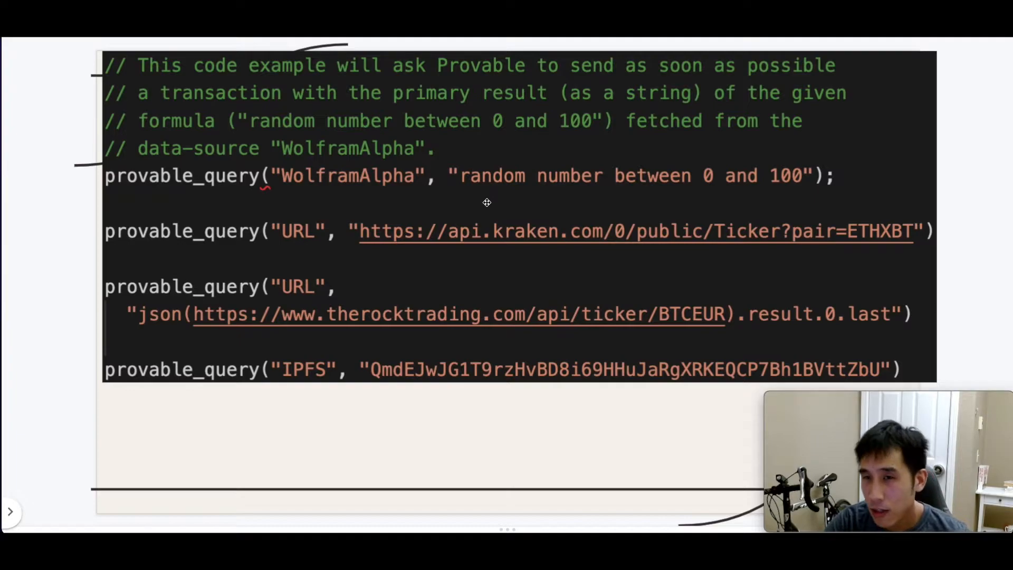
{"action": "mouse_move", "coordinate": [607, 201]}
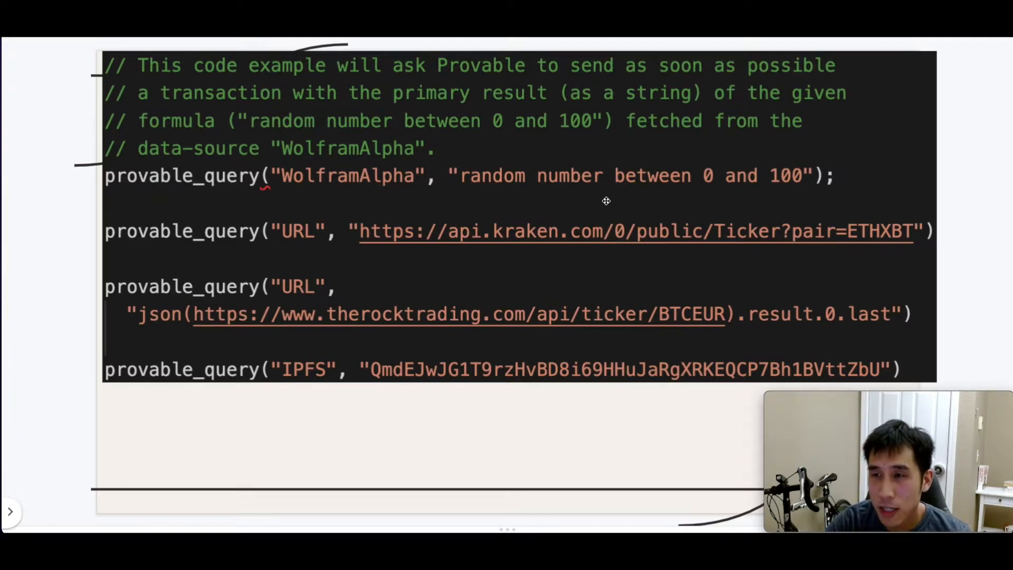
{"action": "mouse_move", "coordinate": [640, 333]}
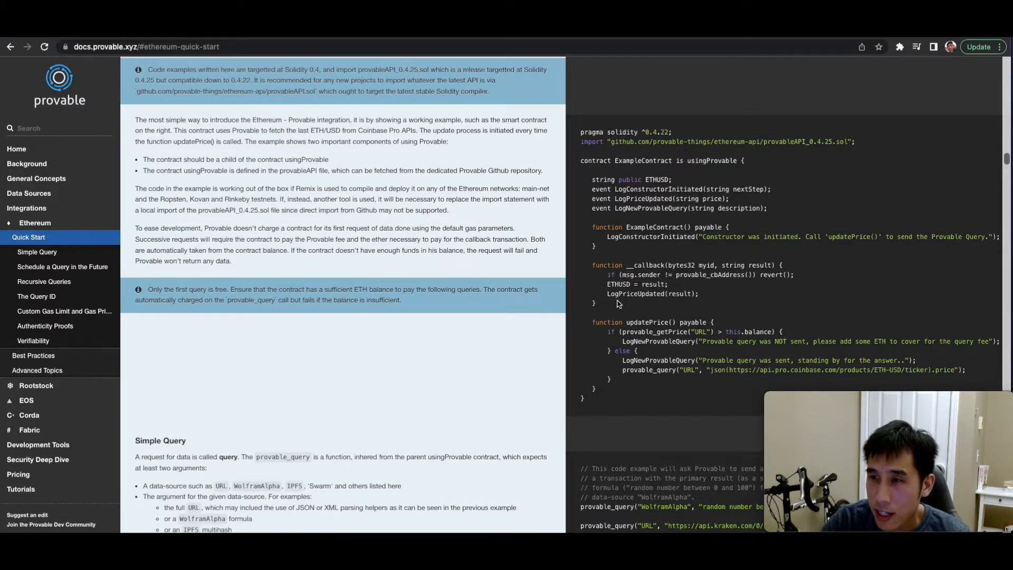
{"action": "mouse_move", "coordinate": [215, 129]}
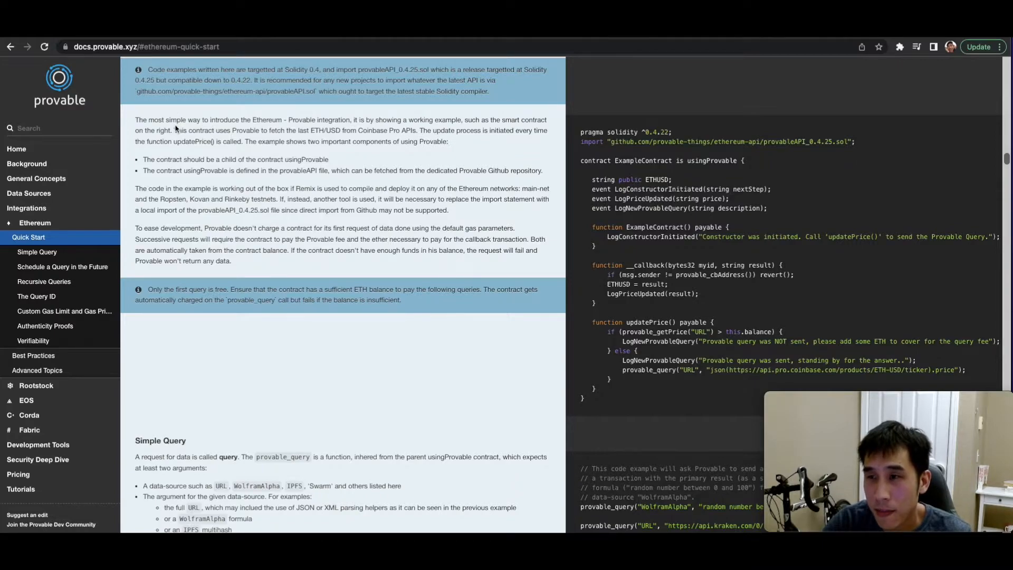
{"action": "mouse_move", "coordinate": [688, 174]}
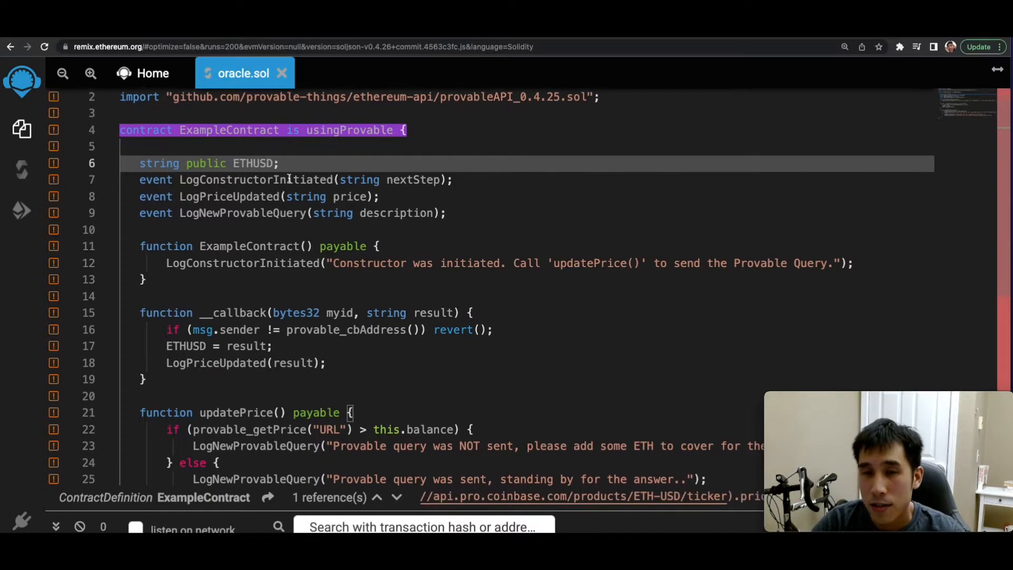
Scroll through oracle.sol down to updatePrice's Coinbase provable_query call
{"action": "scroll", "scroll_direction": "down", "scroll_amount": 3}
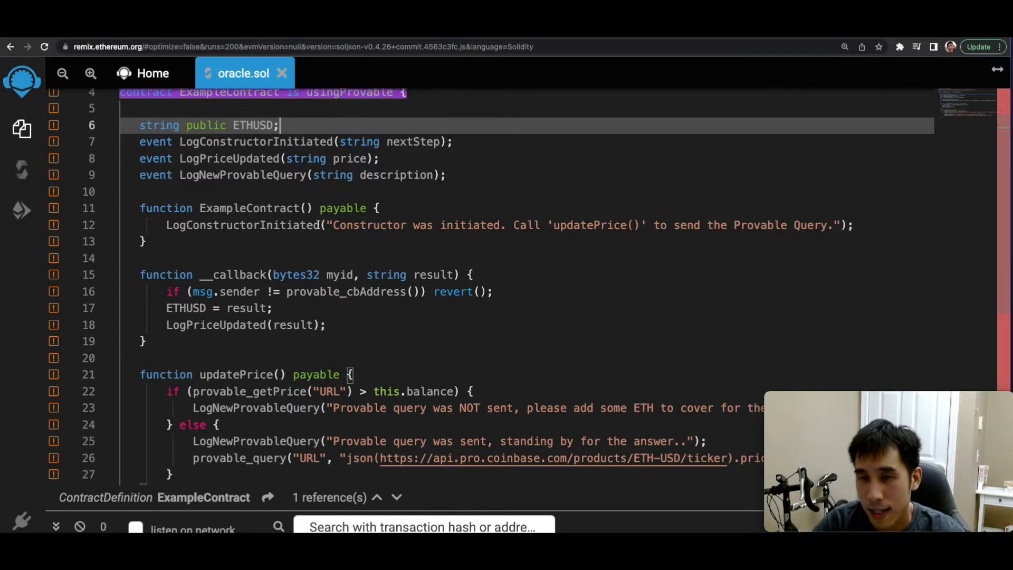
{"action": "mouse_move", "coordinate": [433, 240]}
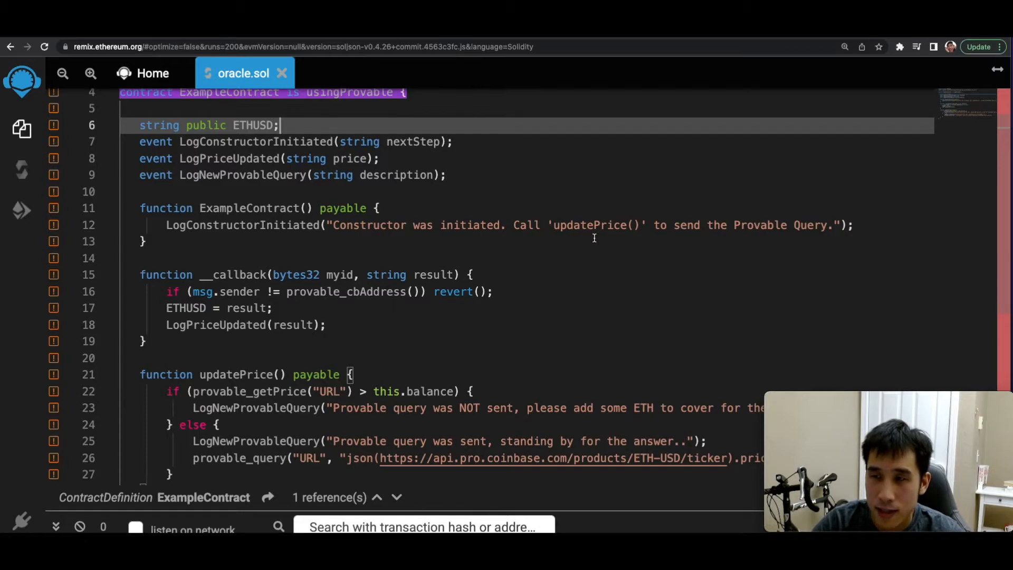
{"action": "mouse_move", "coordinate": [800, 236]}
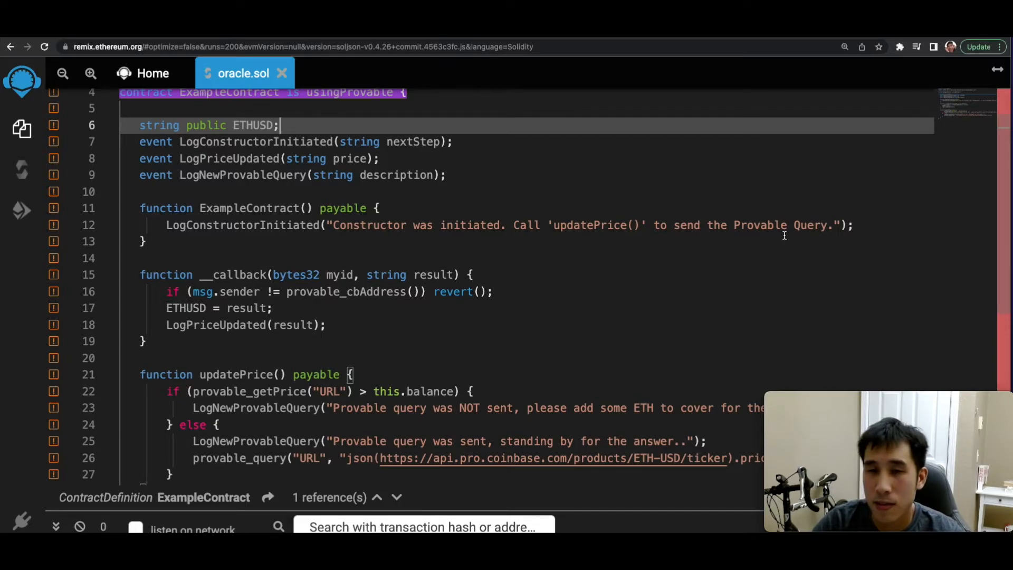
{"action": "scroll", "scroll_direction": "down", "scroll_amount": 3}
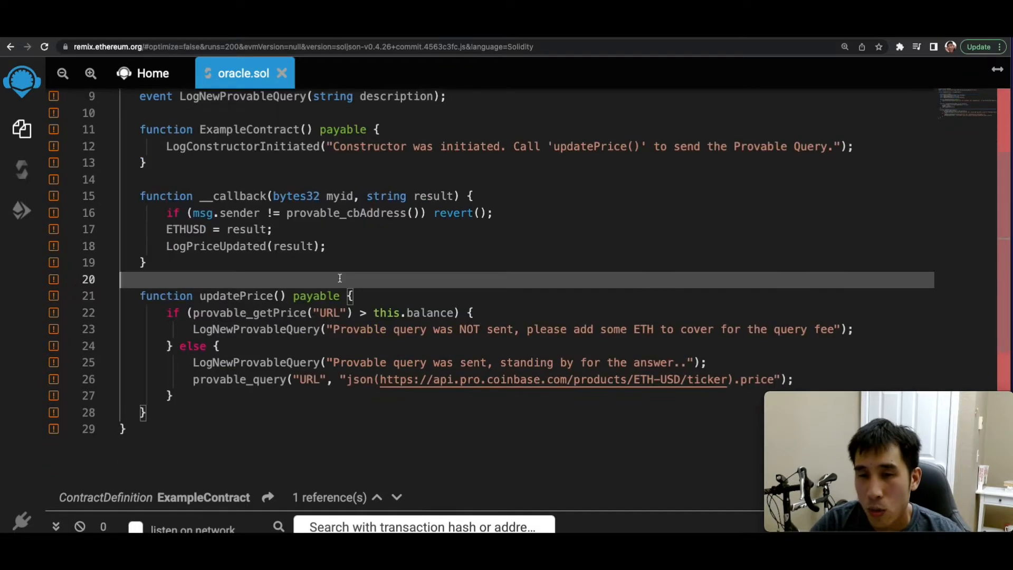
{"action": "mouse_move", "coordinate": [372, 294]}
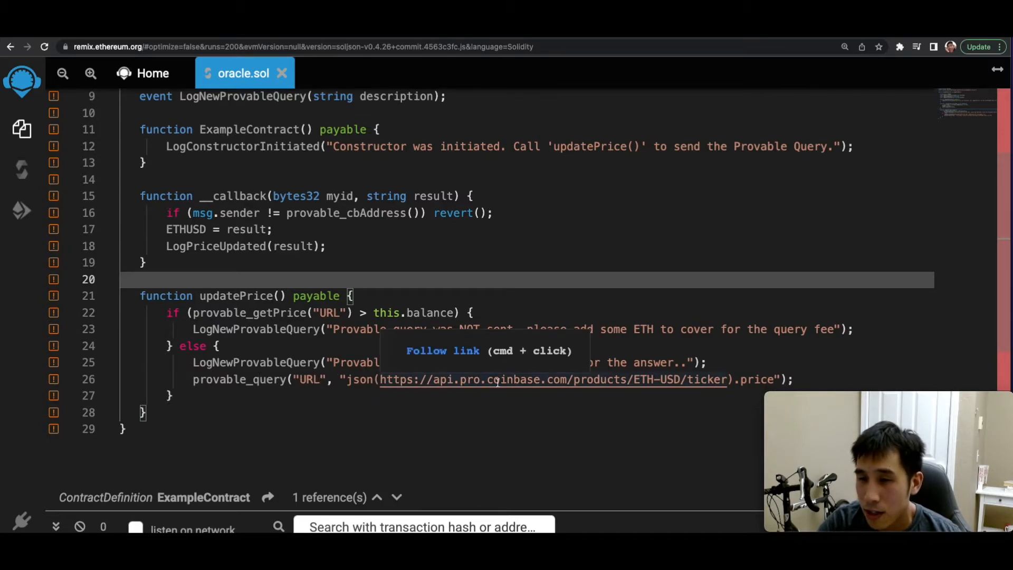
{"action": "mouse_move", "coordinate": [651, 393]}
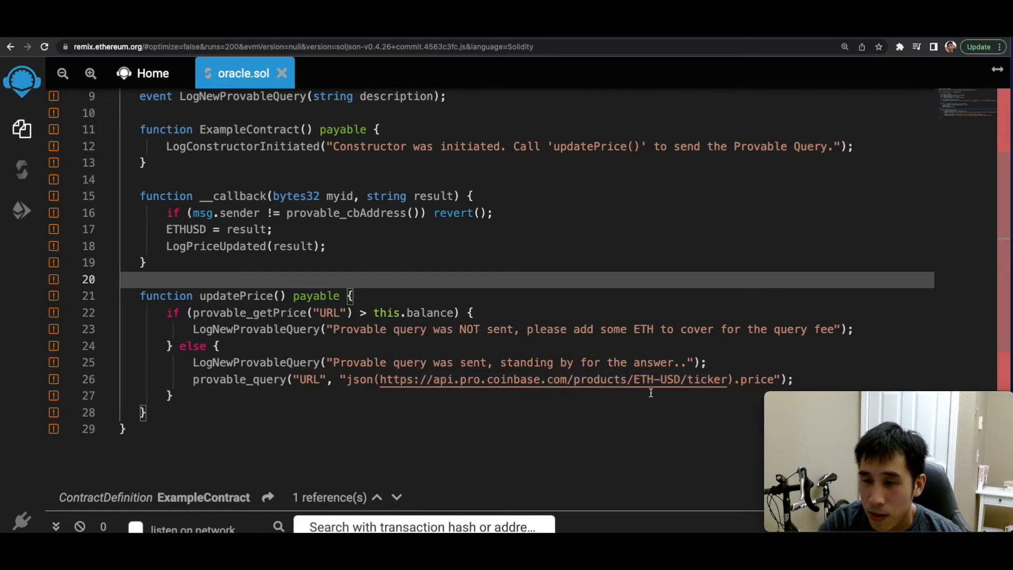
{"action": "mouse_move", "coordinate": [467, 247]}
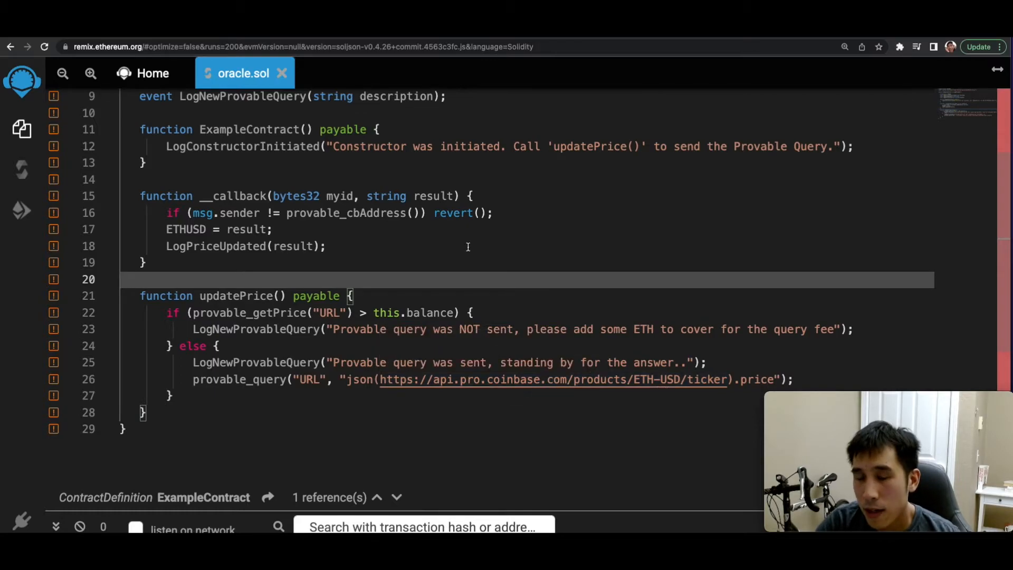
{"action": "mouse_move", "coordinate": [392, 225]}
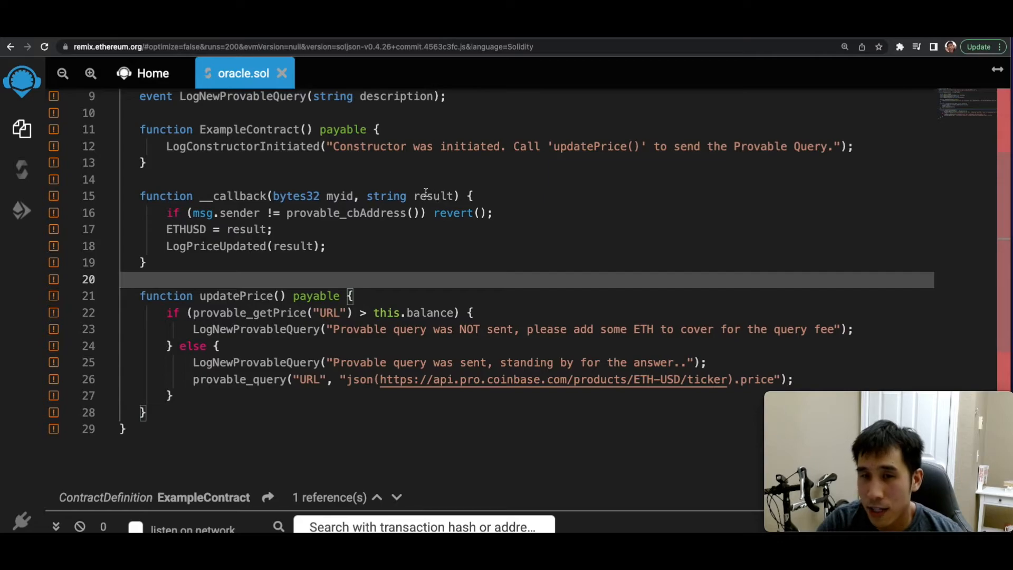
{"action": "mouse_move", "coordinate": [225, 216]}
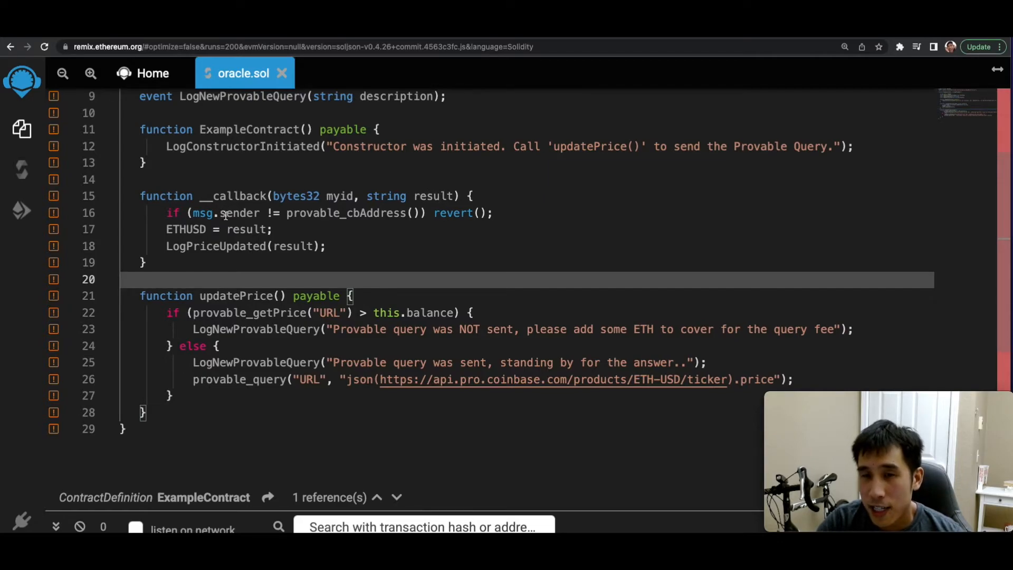
{"action": "mouse_move", "coordinate": [262, 212]}
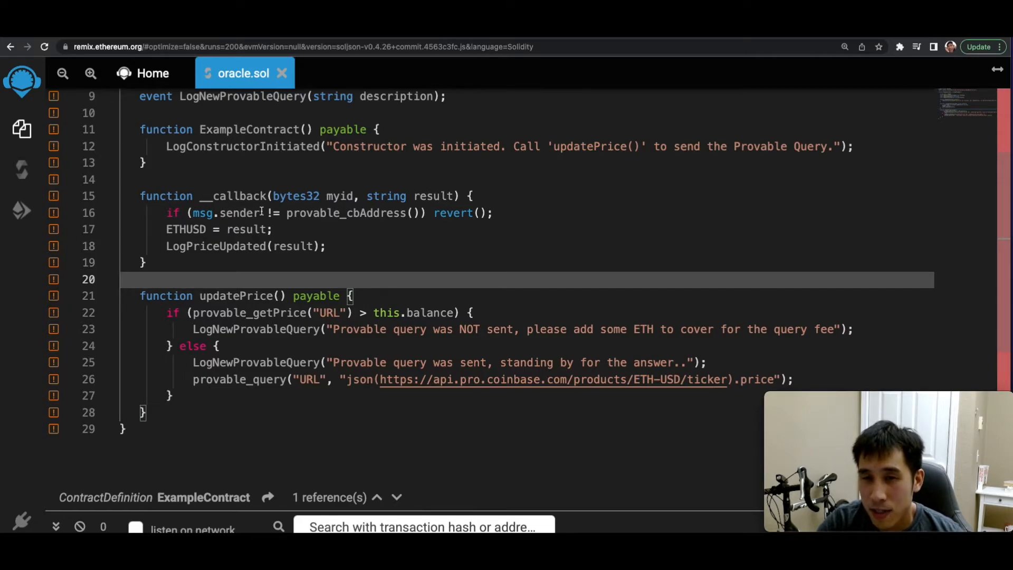
{"action": "mouse_move", "coordinate": [382, 216]}
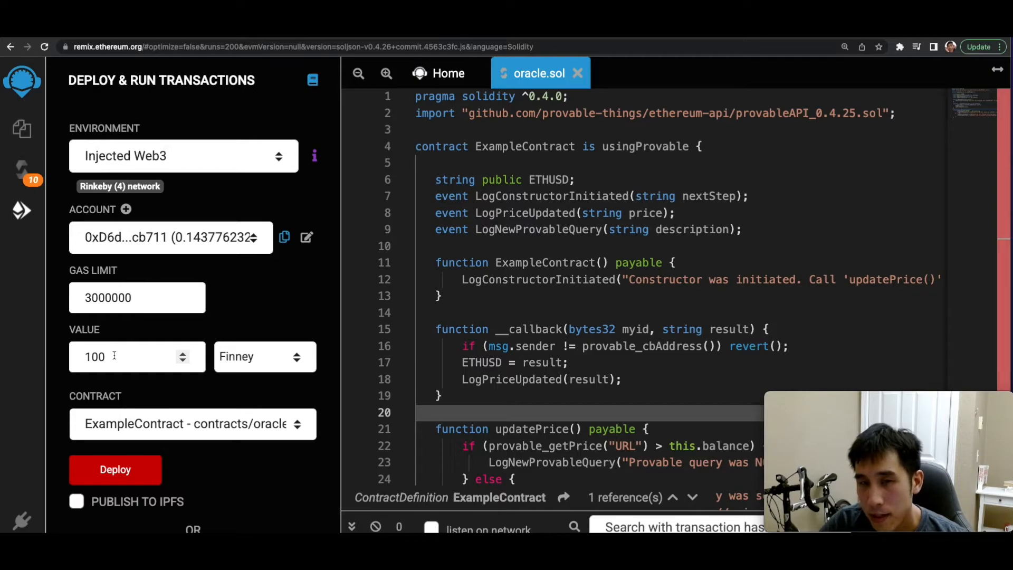
{"action": "mouse_move", "coordinate": [218, 307]}
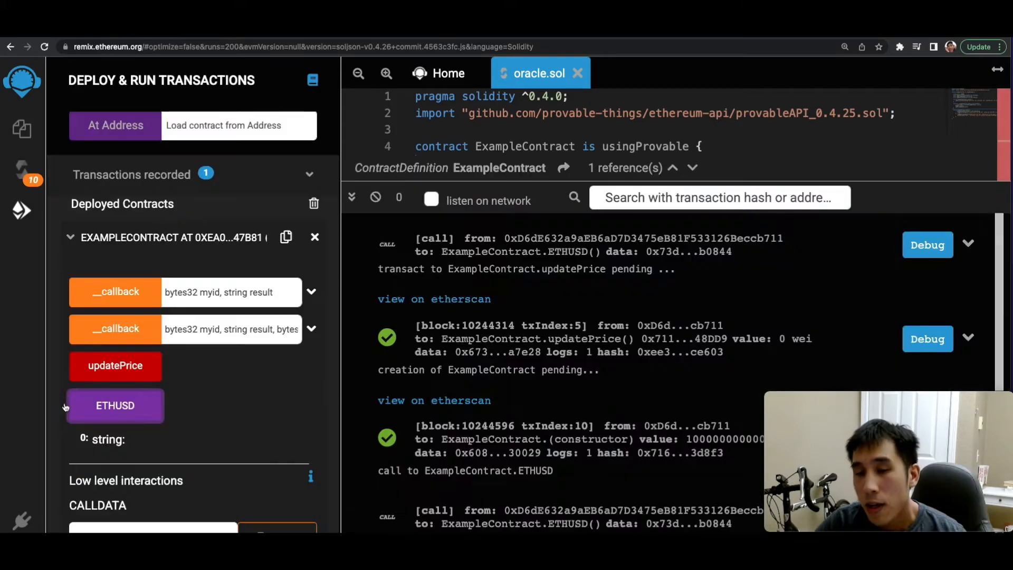
{"action": "mouse_move", "coordinate": [115, 406]}
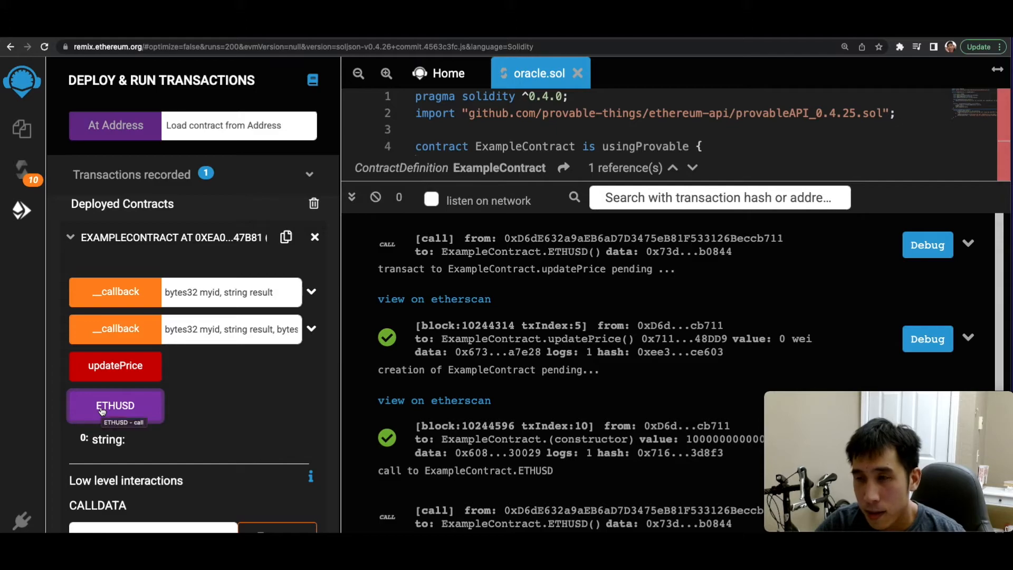
{"action": "mouse_move", "coordinate": [127, 451]}
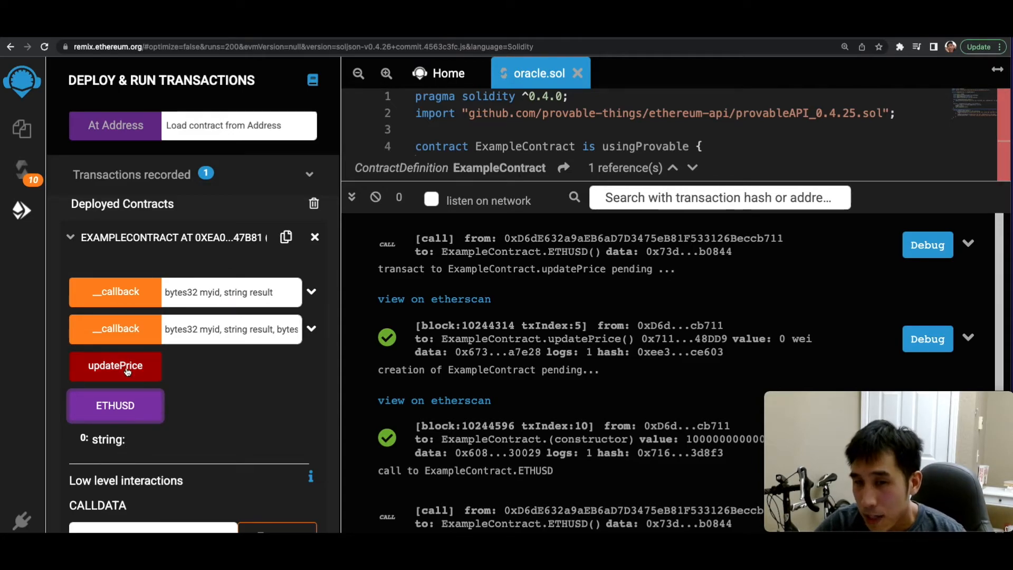
{"action": "mouse_move", "coordinate": [115, 366]}
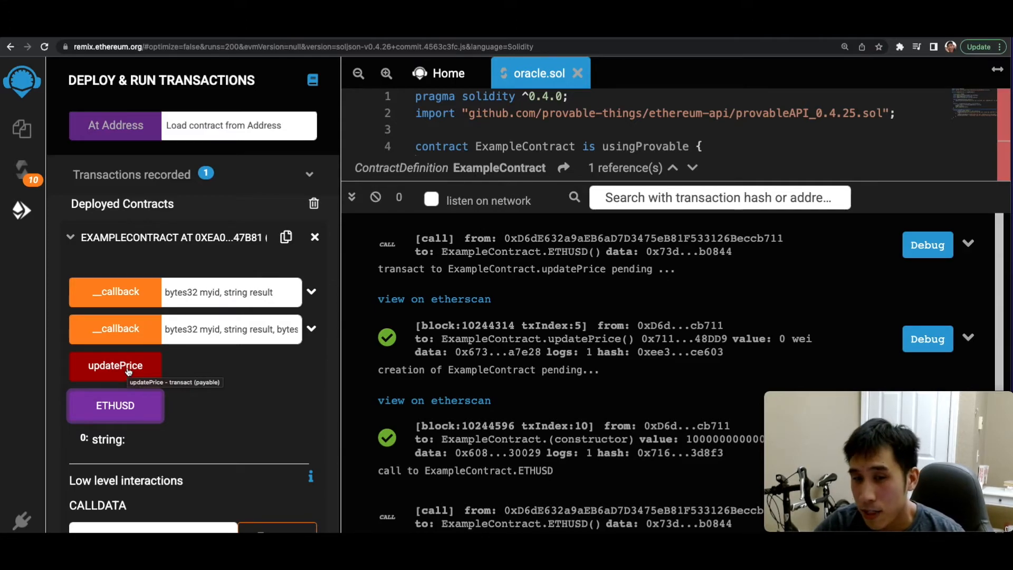
Call updatePrice on the deployed ExampleContract and confirm the MetaMask transaction
{"action": "left_click", "coordinate": [115, 366]}
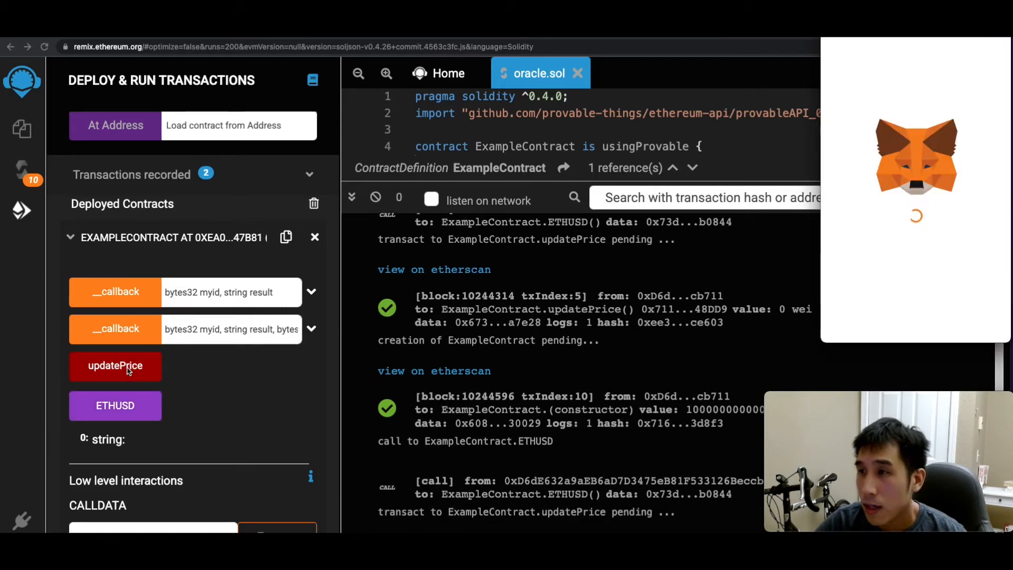
{"action": "left_click", "coordinate": [116, 366]}
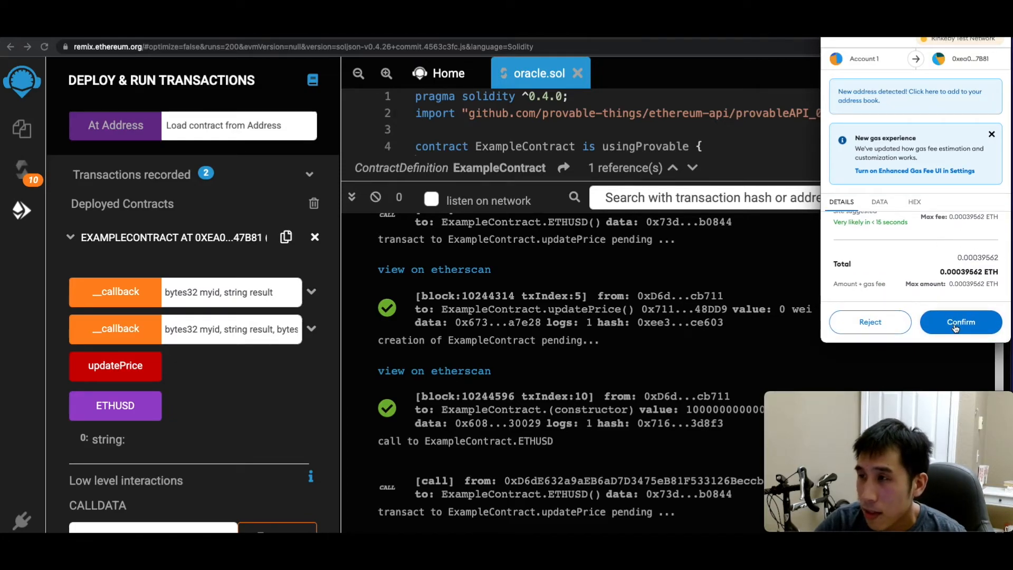
{"action": "left_click", "coordinate": [961, 322]}
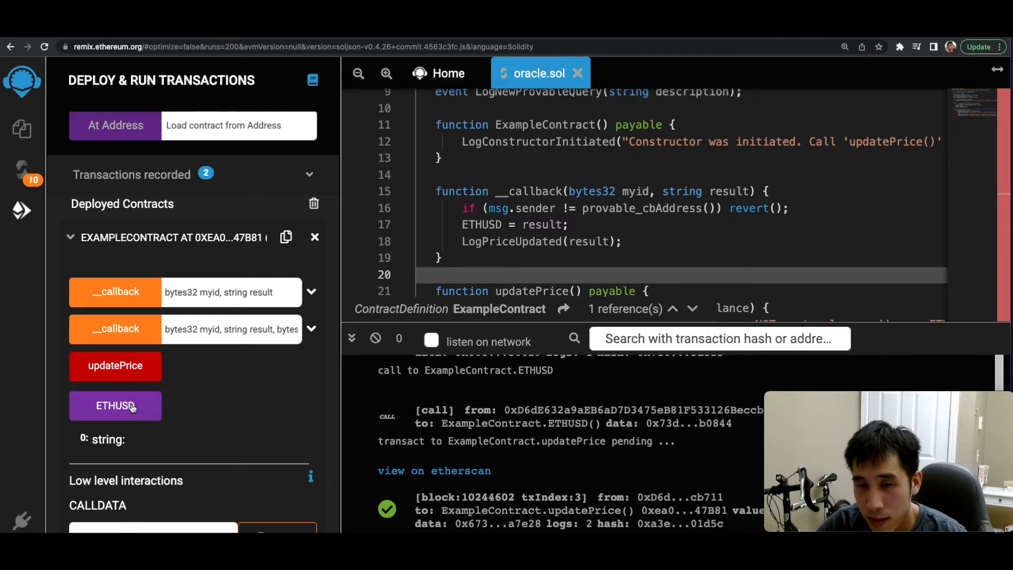
Read ETHUSD twice, request another updatePrice, and read ETHUSD again to get 2604.2
{"action": "left_click", "coordinate": [115, 405]}
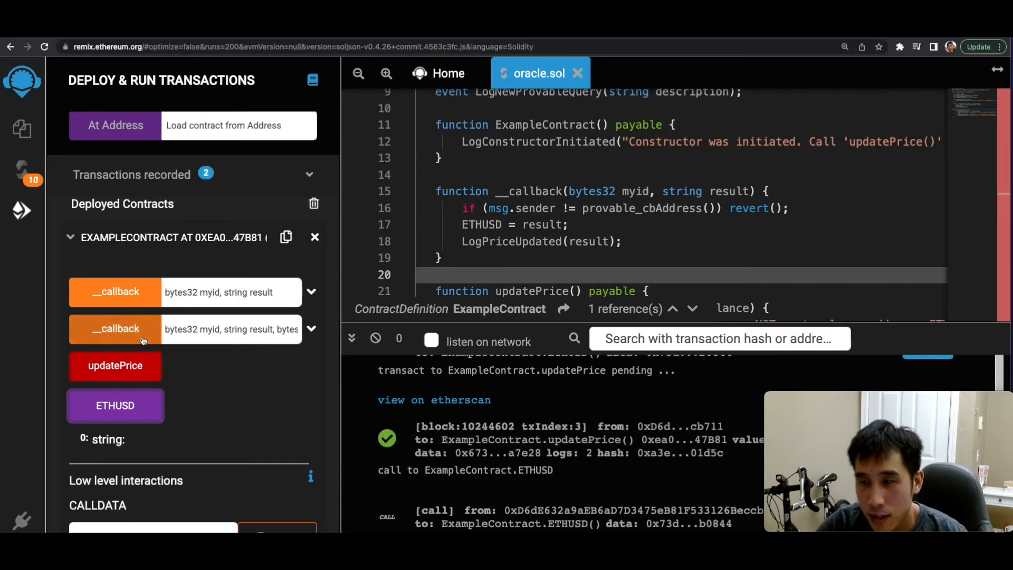
{"action": "left_click", "coordinate": [115, 406]}
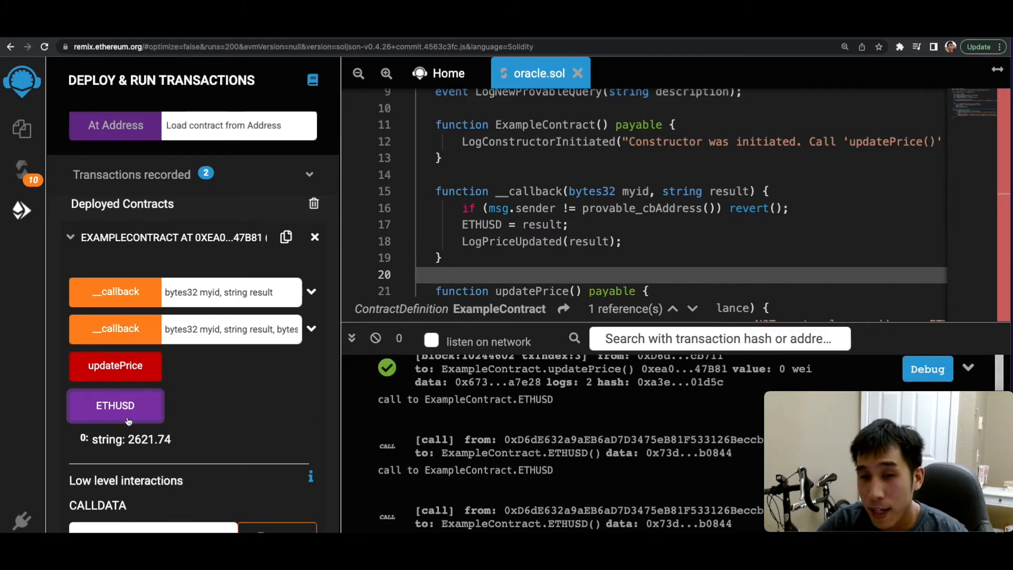
{"action": "mouse_move", "coordinate": [138, 446]}
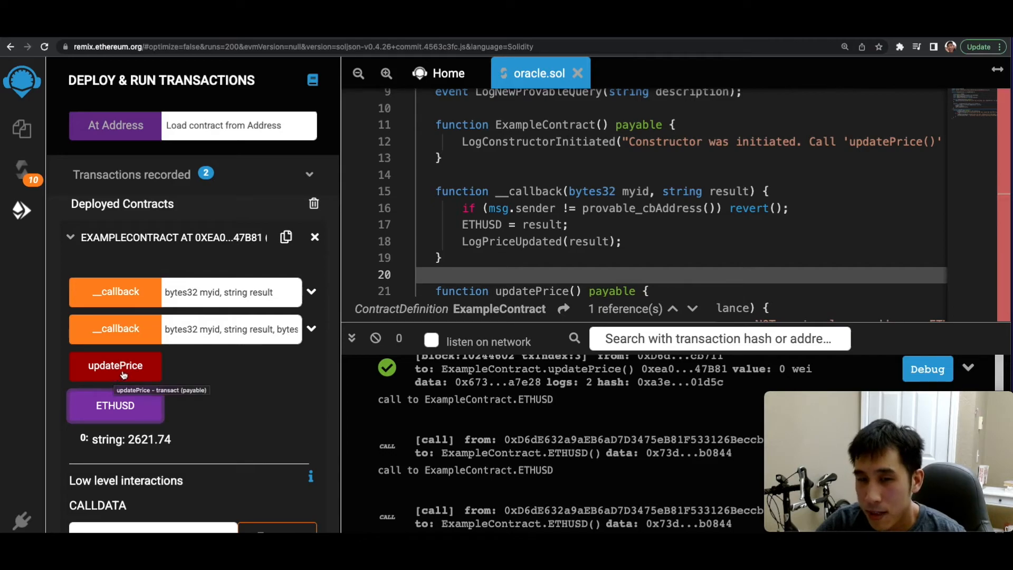
{"action": "left_click", "coordinate": [116, 366]}
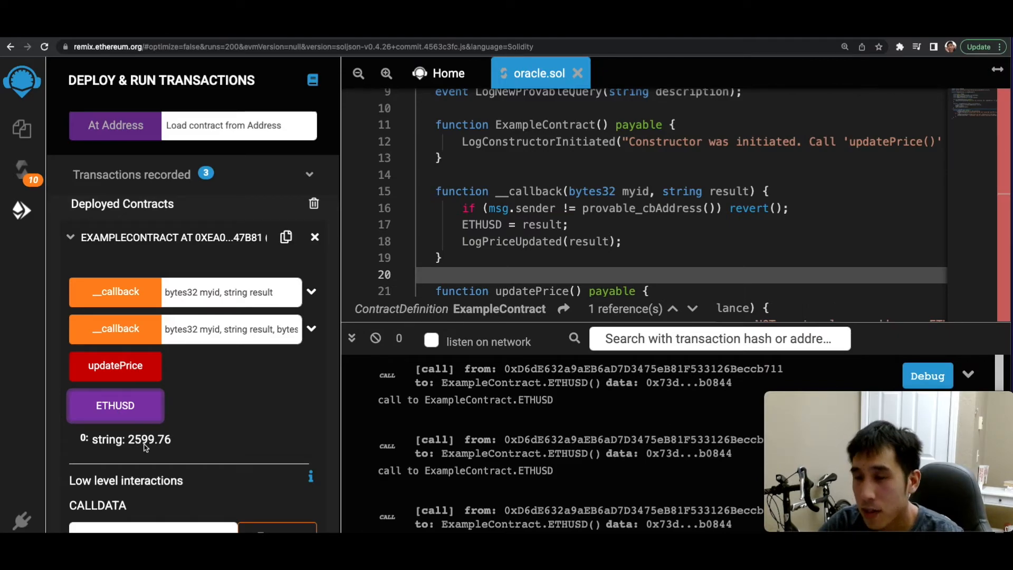
{"action": "left_click", "coordinate": [115, 406]}
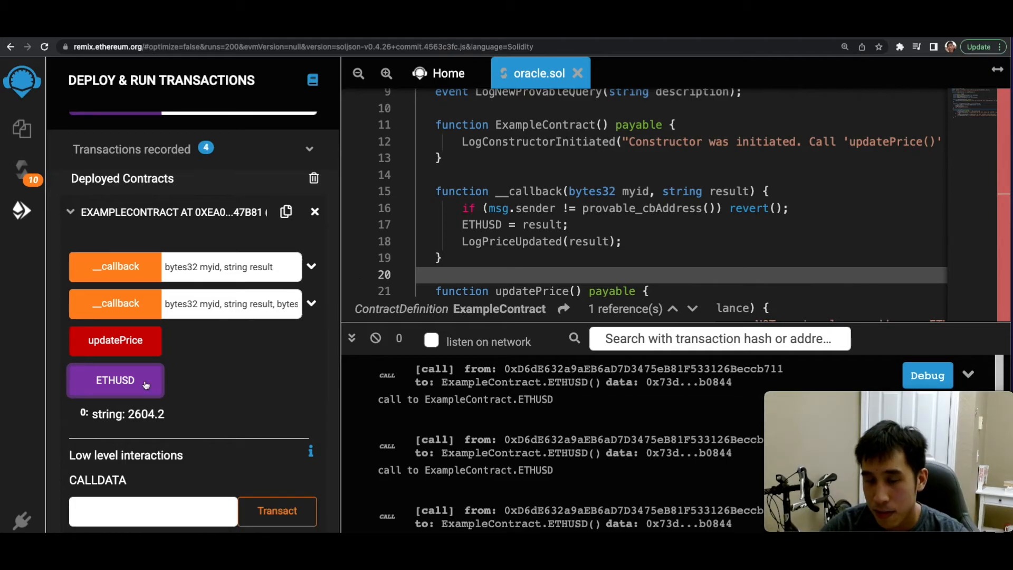
{"action": "mouse_move", "coordinate": [136, 391]}
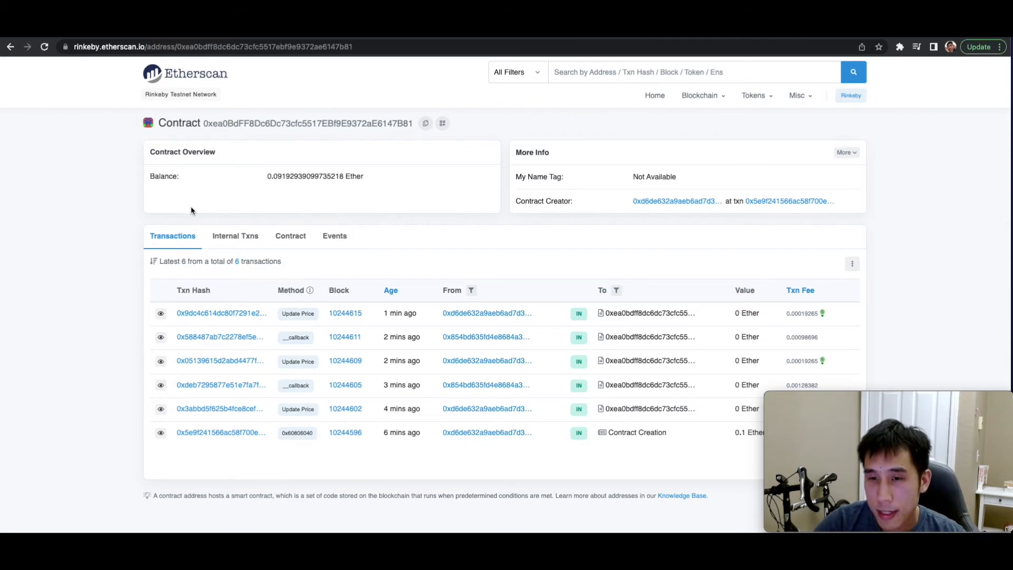
{"action": "mouse_move", "coordinate": [365, 454]}
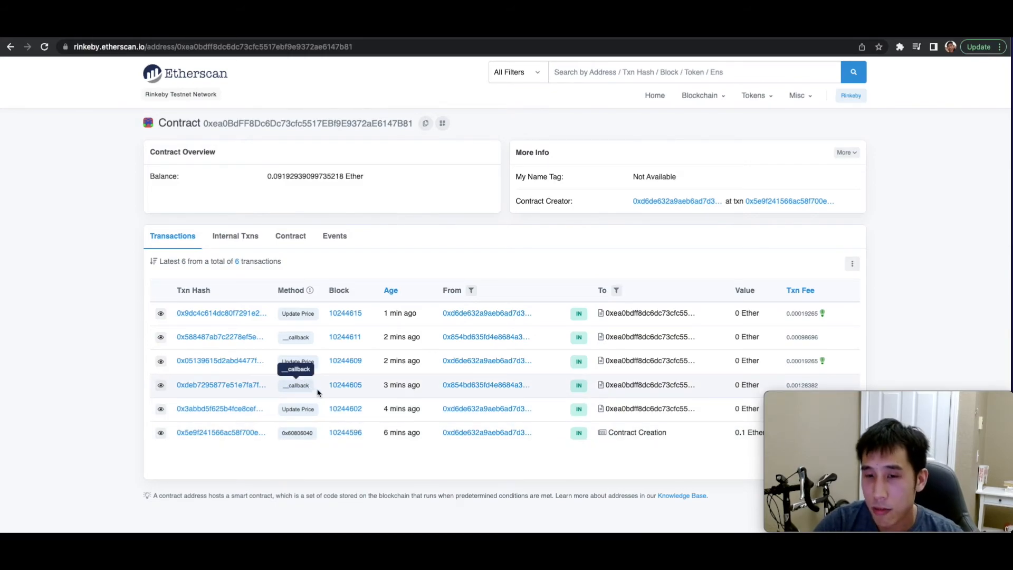
Switch the contract's Etherscan page to the Events tab
{"action": "left_click", "coordinate": [334, 235]}
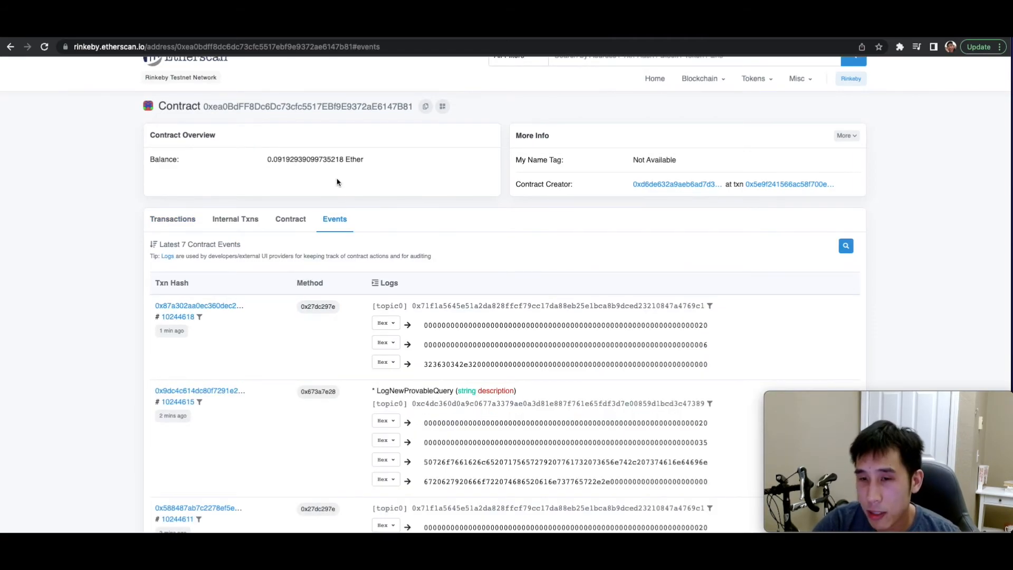
Decode the oldest LogNewProvableQuery description as text: 'Provable query was sent, standing by for the answer..'
{"action": "scroll", "scroll_direction": "down", "scroll_amount": 3}
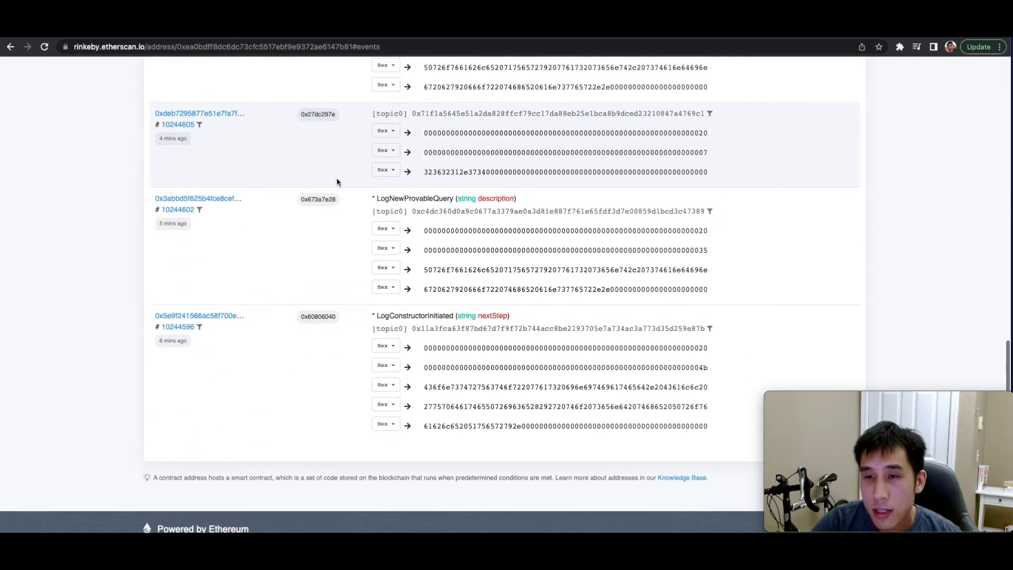
{"action": "scroll", "scroll_direction": "down", "scroll_amount": 3}
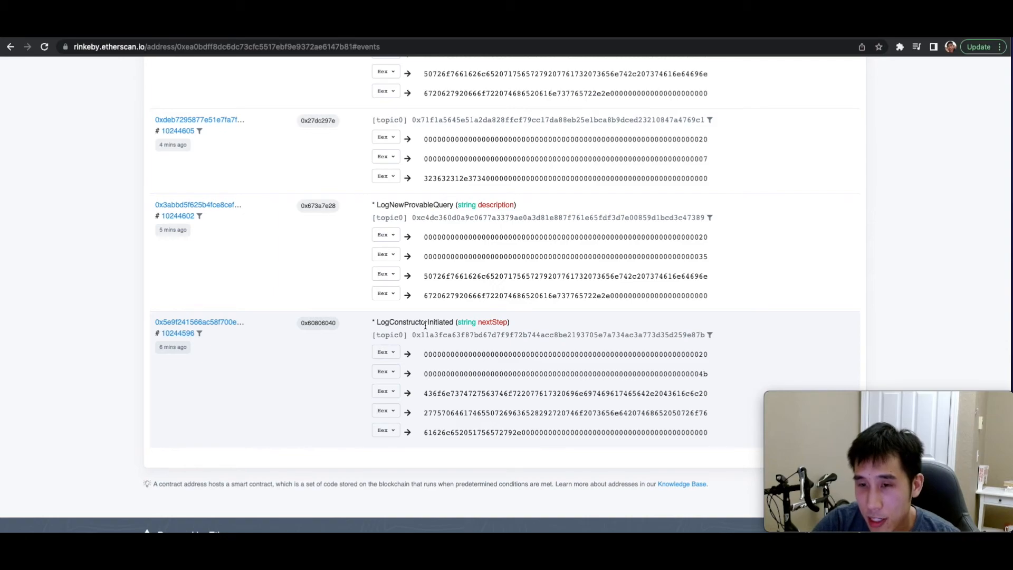
{"action": "scroll", "scroll_direction": "down", "scroll_amount": 3}
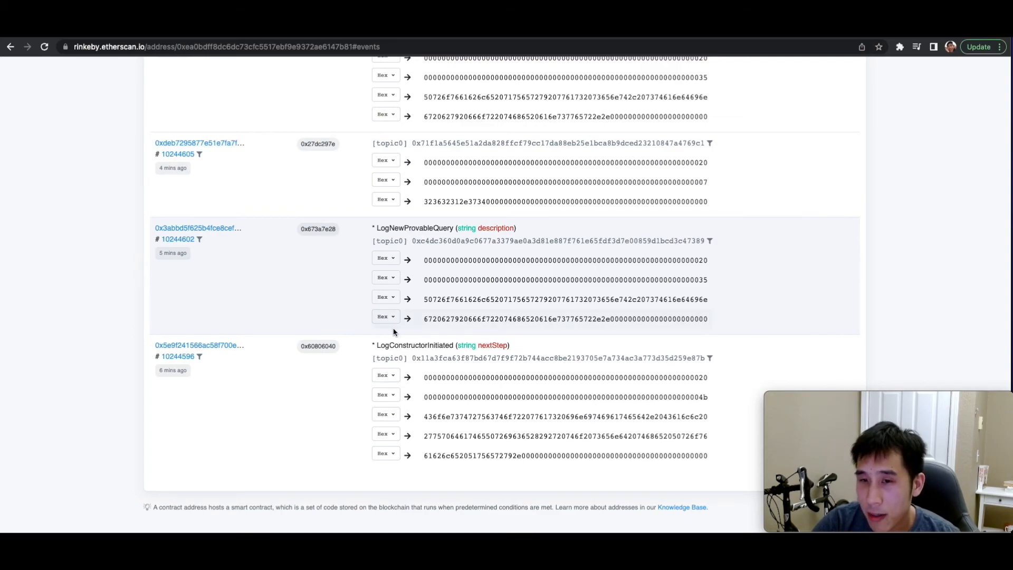
{"action": "left_click", "coordinate": [386, 316]}
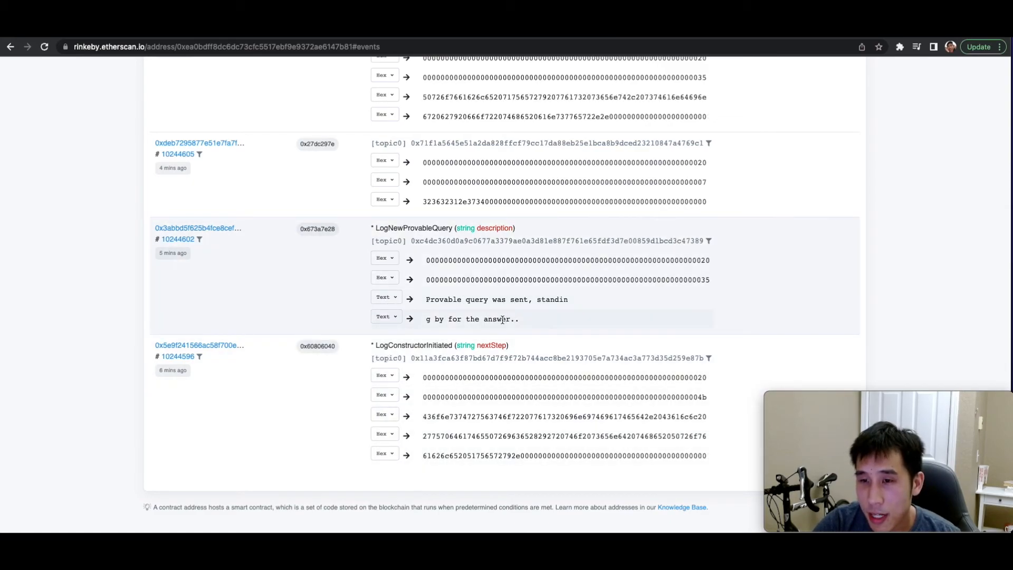
Change the earliest price event's data decoding, revealing the price 2621.74
{"action": "scroll", "scroll_direction": "up", "scroll_amount": 3}
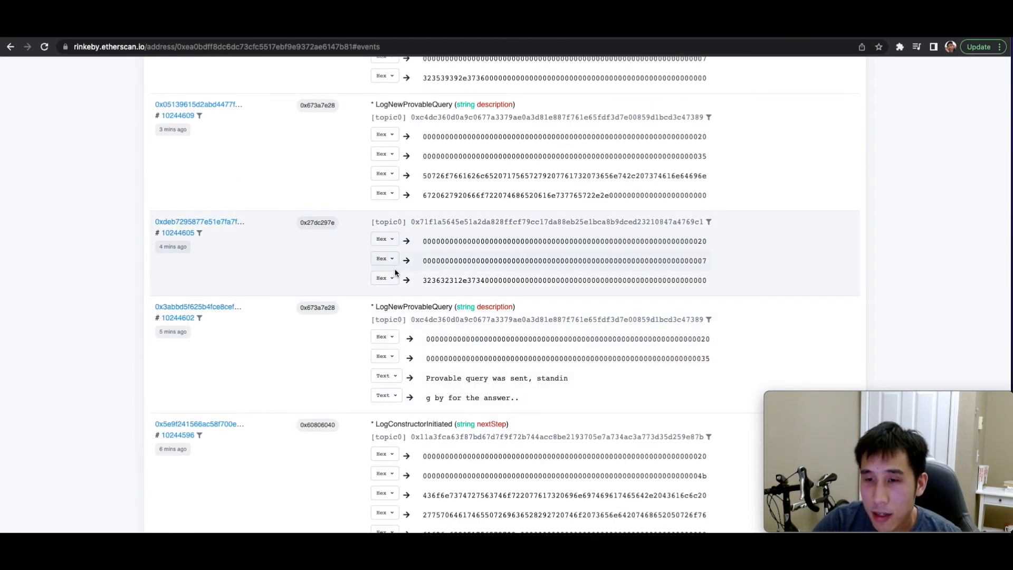
{"action": "left_click", "coordinate": [382, 279]}
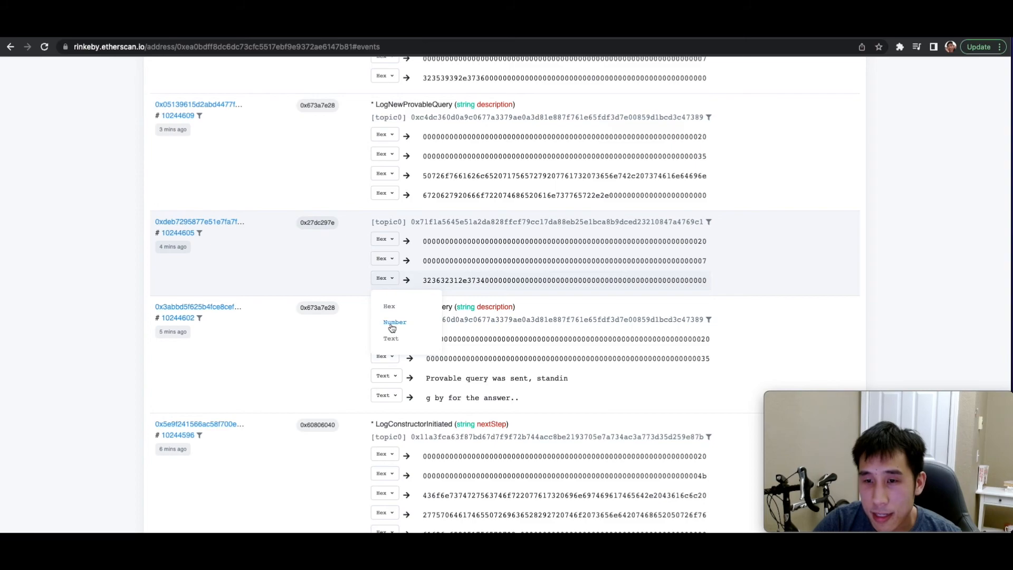
{"action": "left_click", "coordinate": [394, 322]}
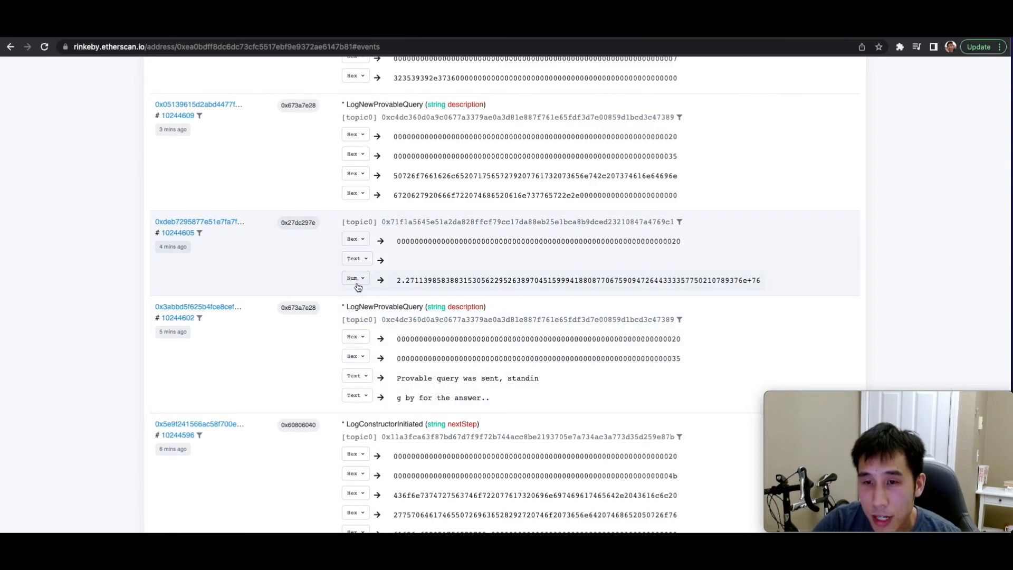
{"action": "left_click", "coordinate": [355, 279]}
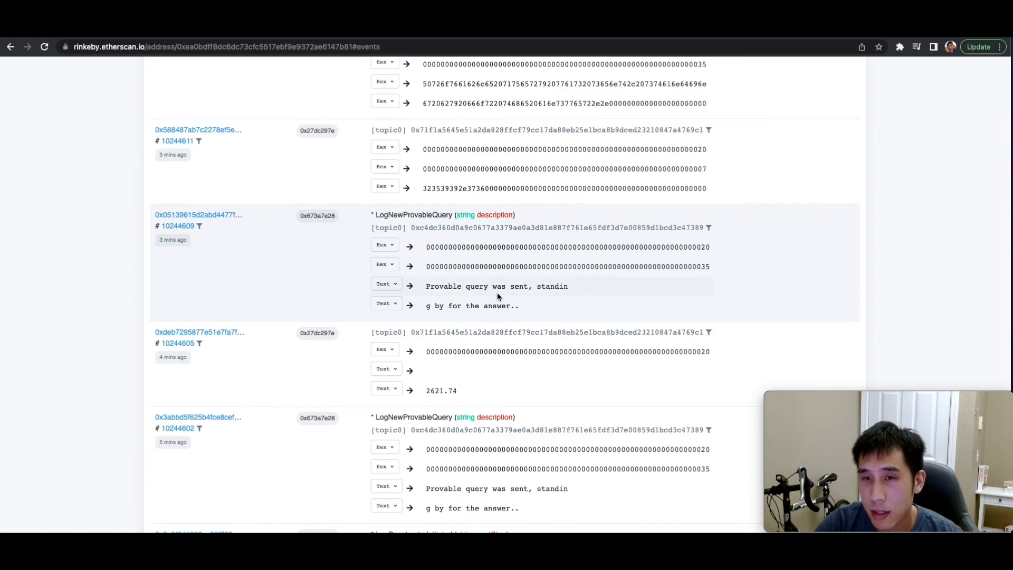
Decode the later price events as text, showing 2599.76 and 2604.2
{"action": "left_click", "coordinate": [385, 262]}
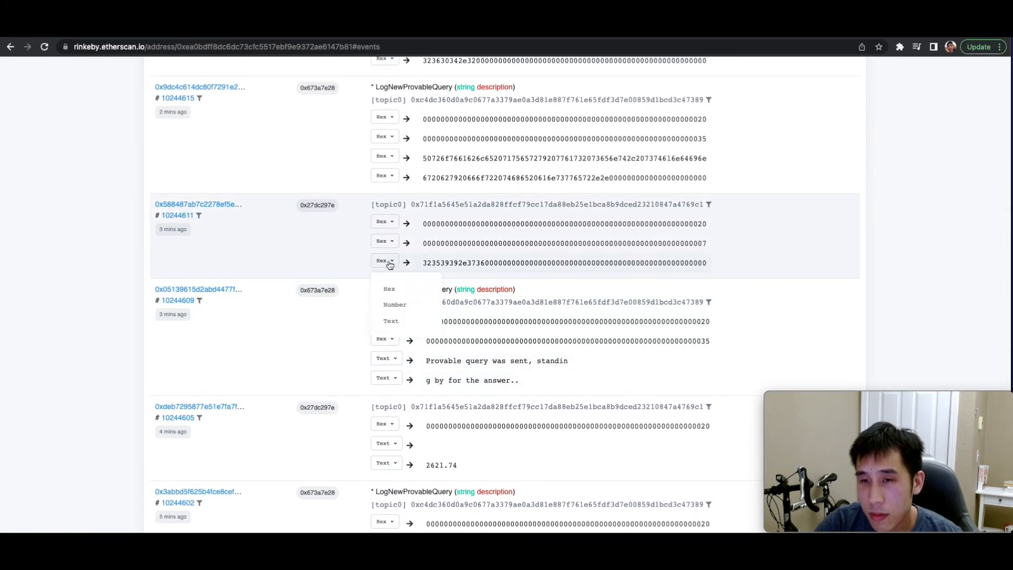
{"action": "left_click", "coordinate": [391, 322]}
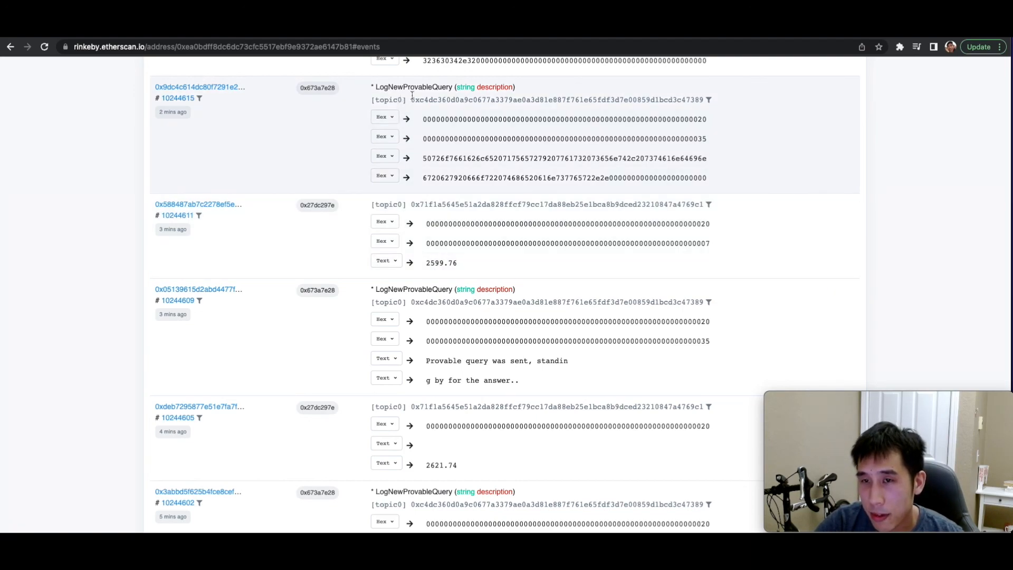
{"action": "scroll", "scroll_direction": "down", "scroll_amount": 3}
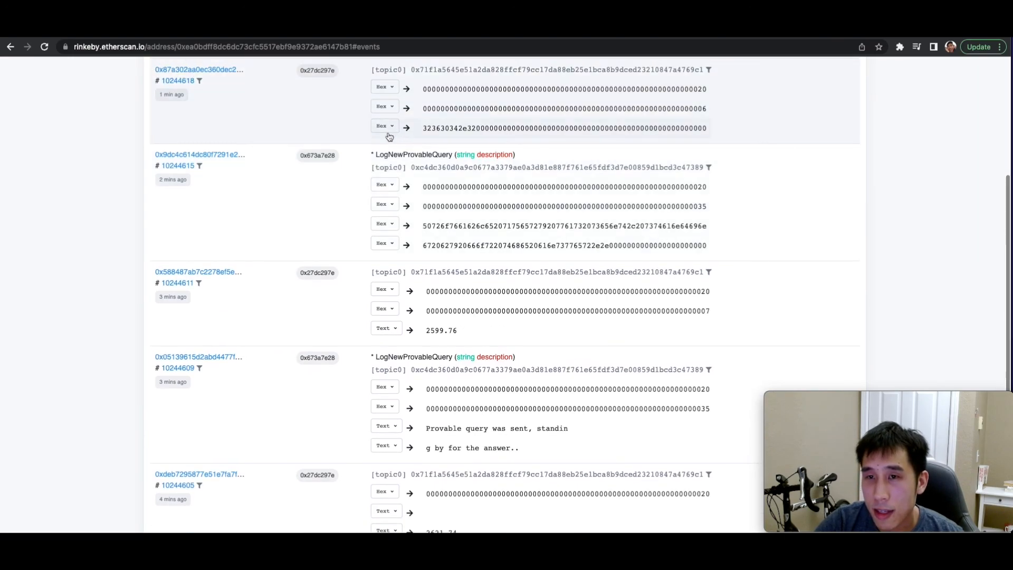
{"action": "left_click", "coordinate": [385, 125]}
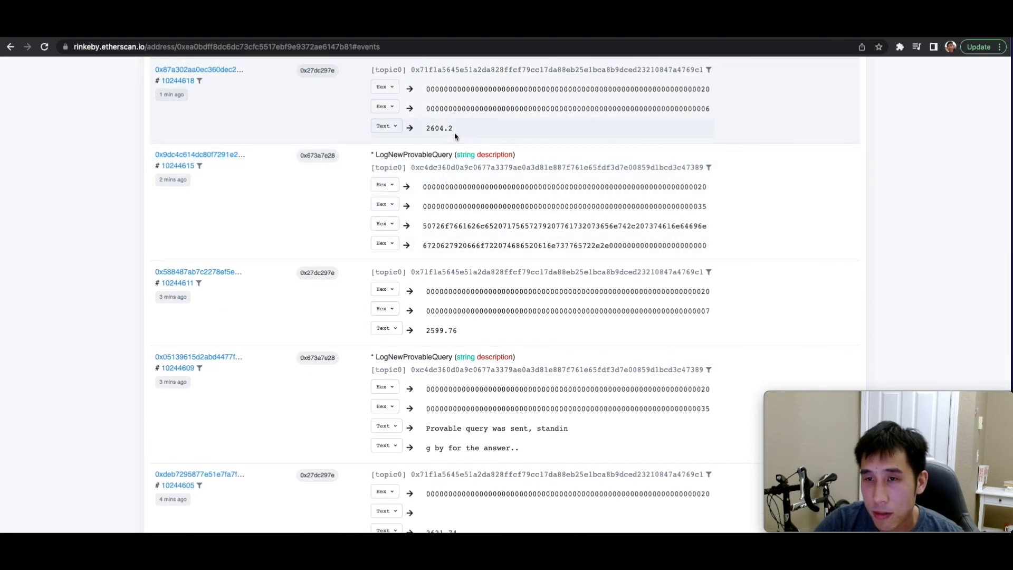